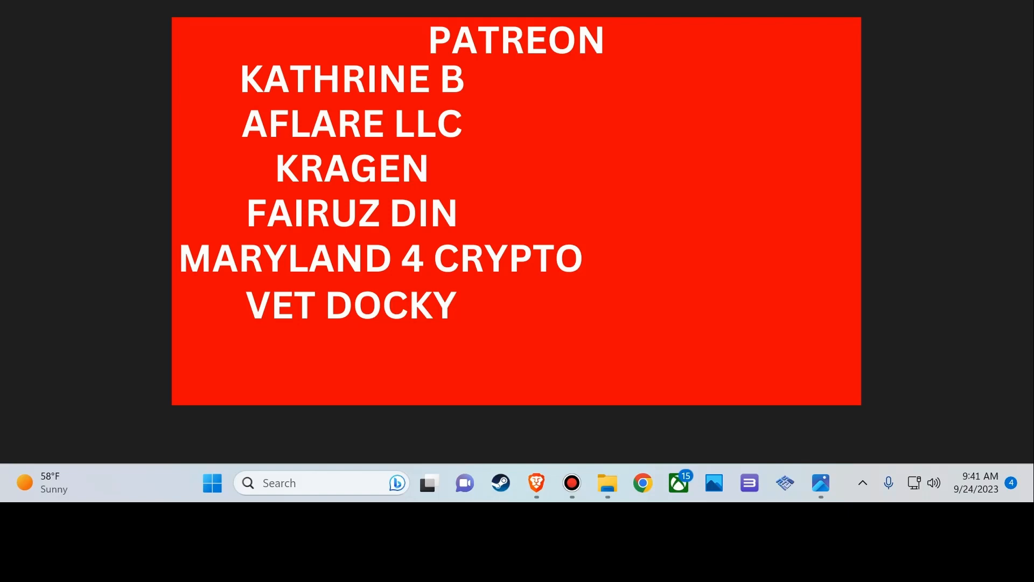
pyautogui.moveTo(1017, 210)
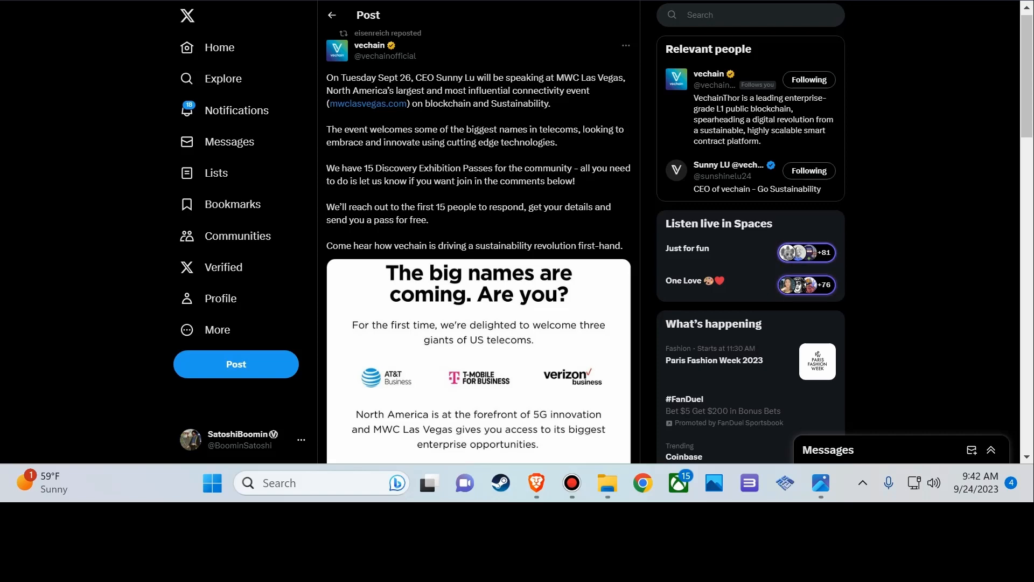
pyautogui.scroll(-3)
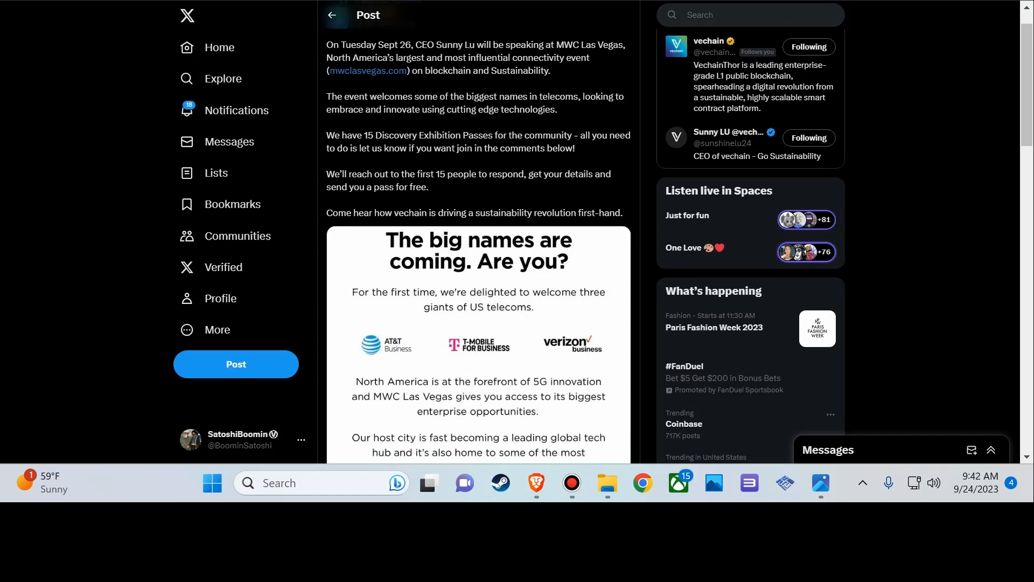
pyautogui.scroll(-3)
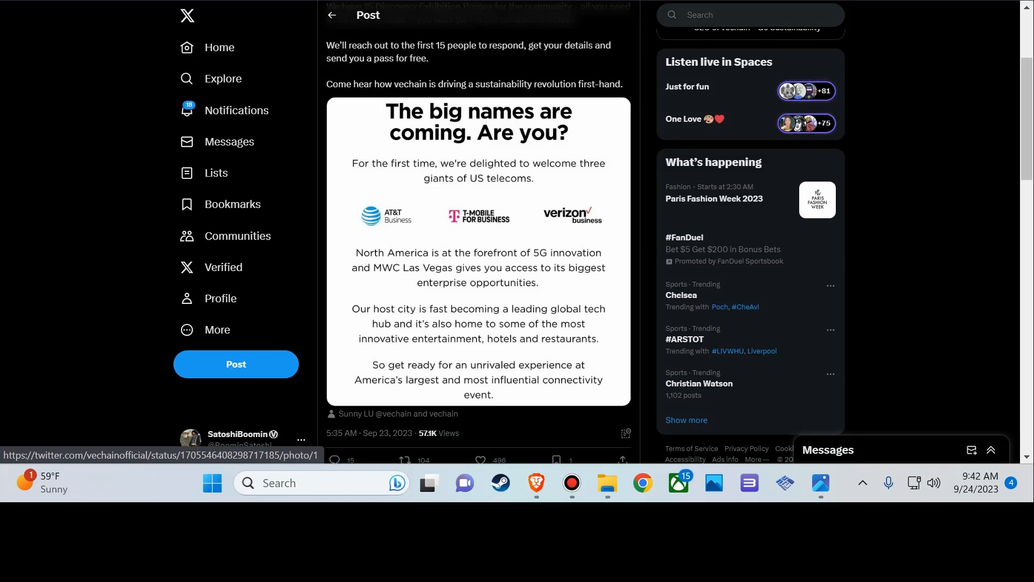
pyautogui.scroll(-3)
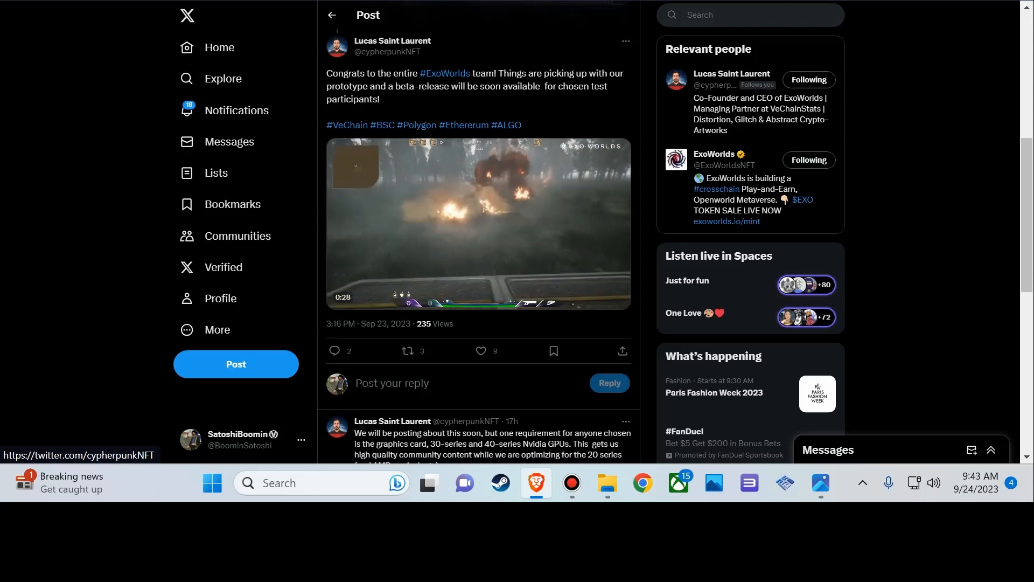
# Play and resume the ExoWorlds gameplay prototype video, then scroll down the feed
pyautogui.click(479, 224)
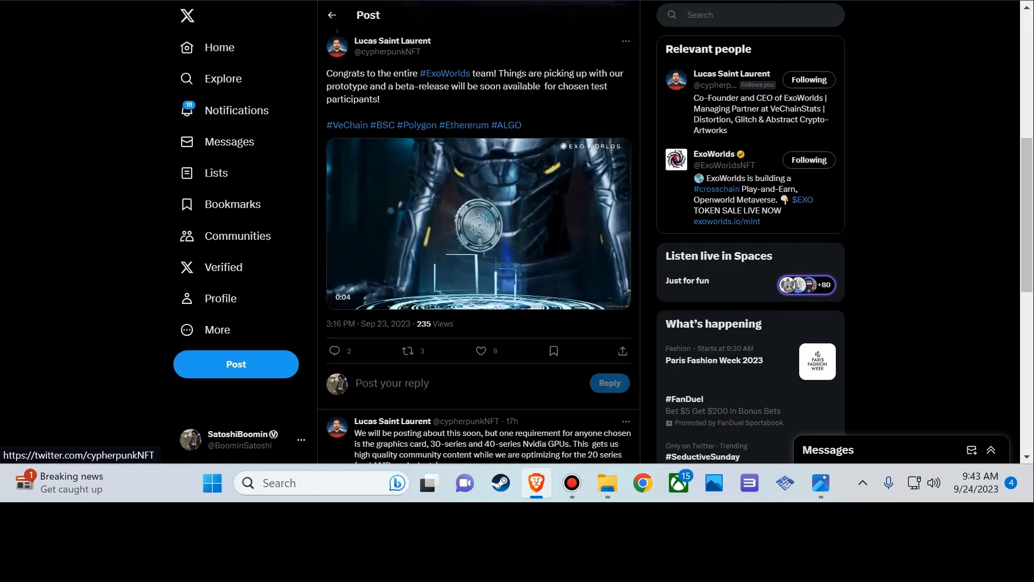
pyautogui.click(479, 223)
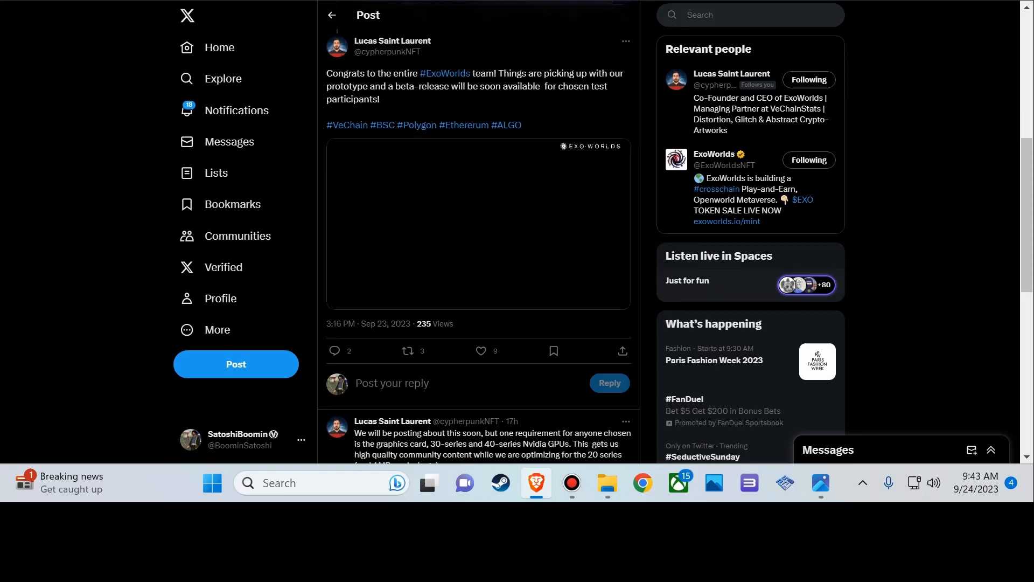
pyautogui.click(478, 224)
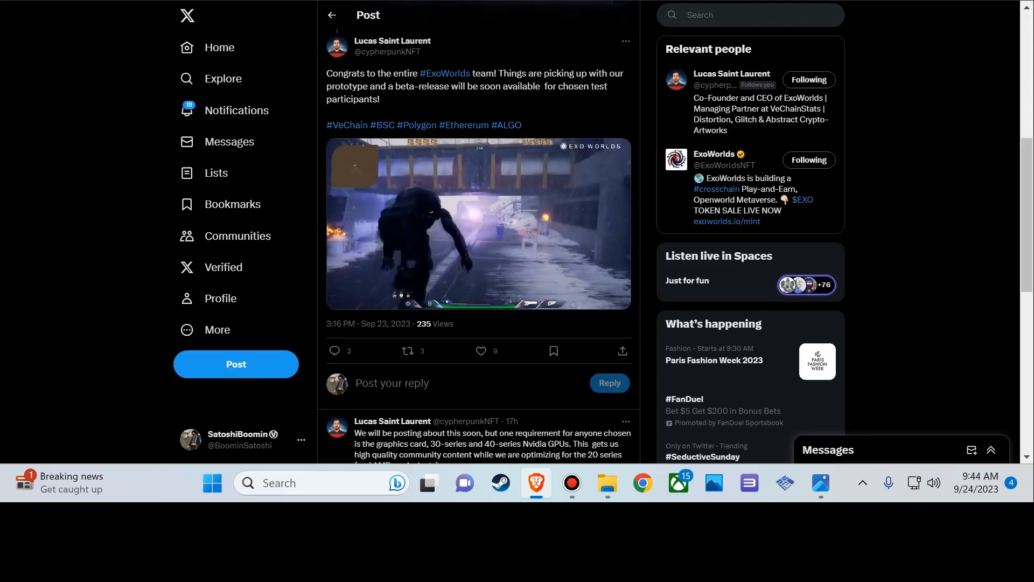
pyautogui.scroll(-3)
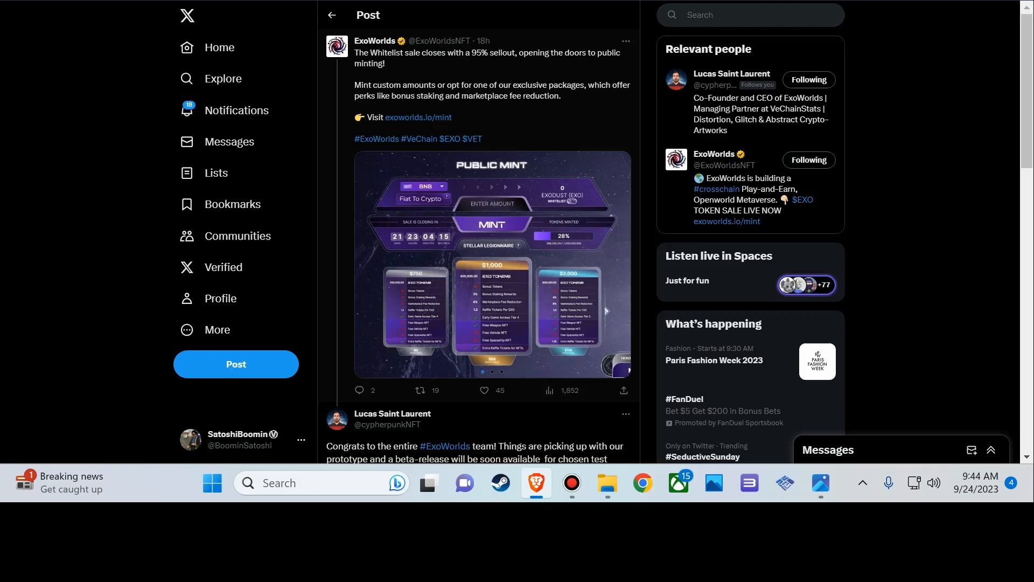
# Enlarge the ExoWorlds Public Mint graphic, then close the media viewer
pyautogui.click(491, 264)
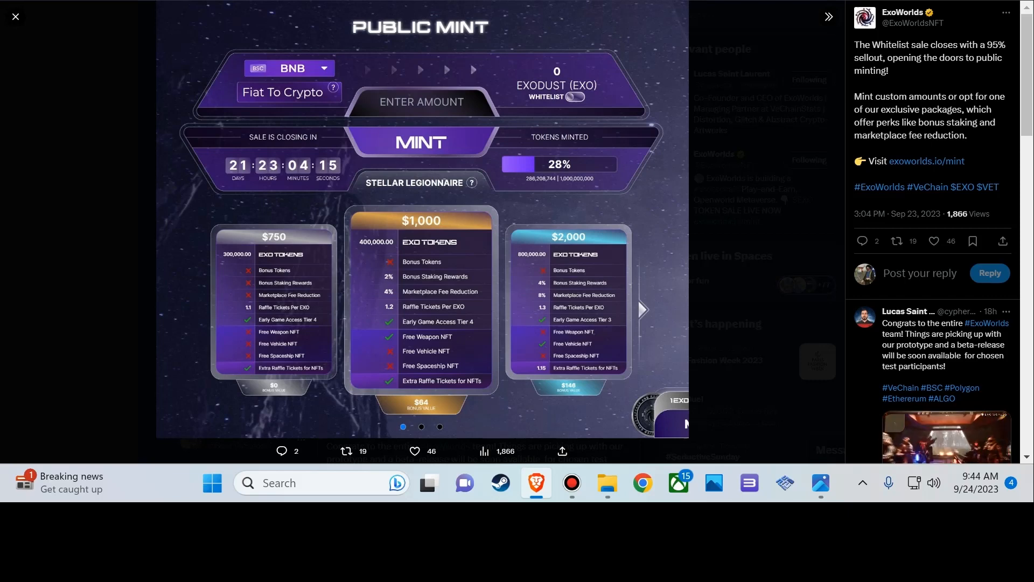
pyautogui.click(15, 16)
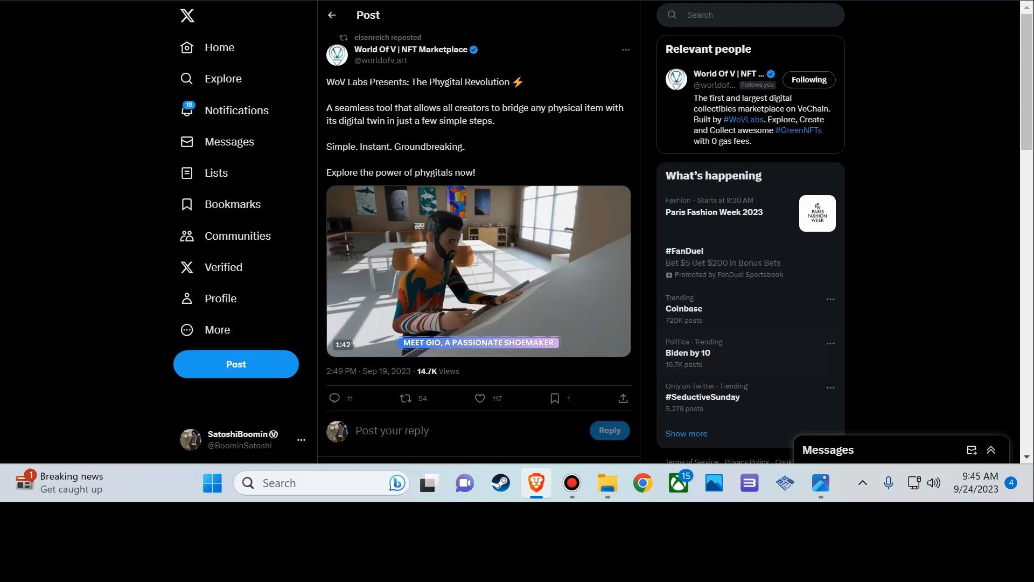
# Watch the WoV Labs Phygital Revolution video, pausing and restarting it
pyautogui.click(478, 271)
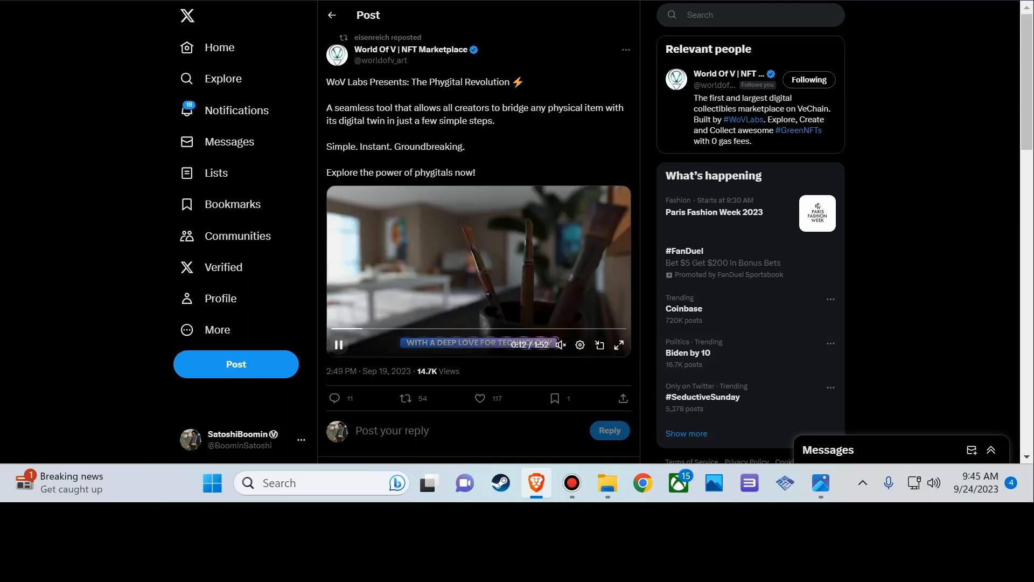
pyautogui.click(338, 344)
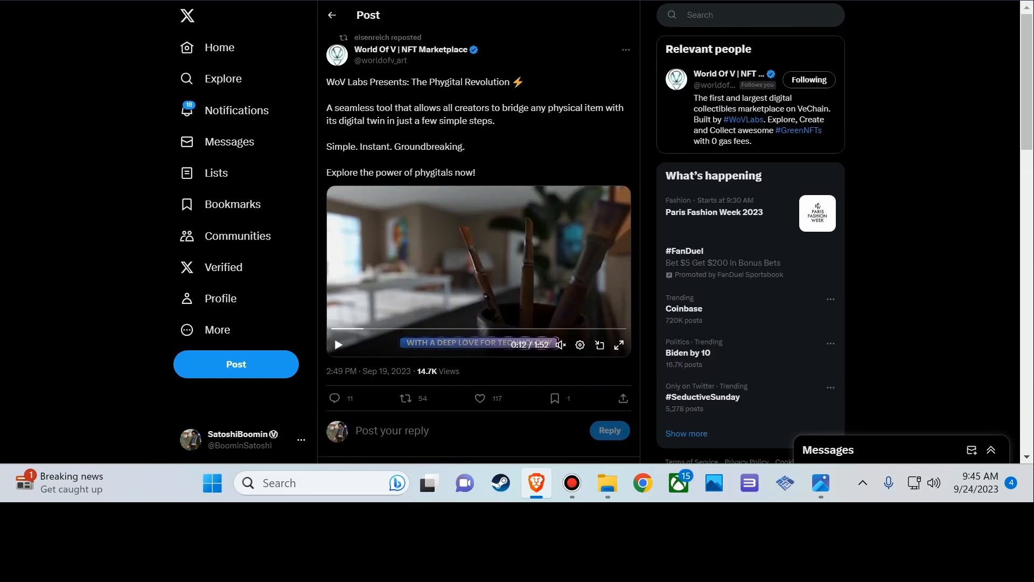
pyautogui.click(338, 344)
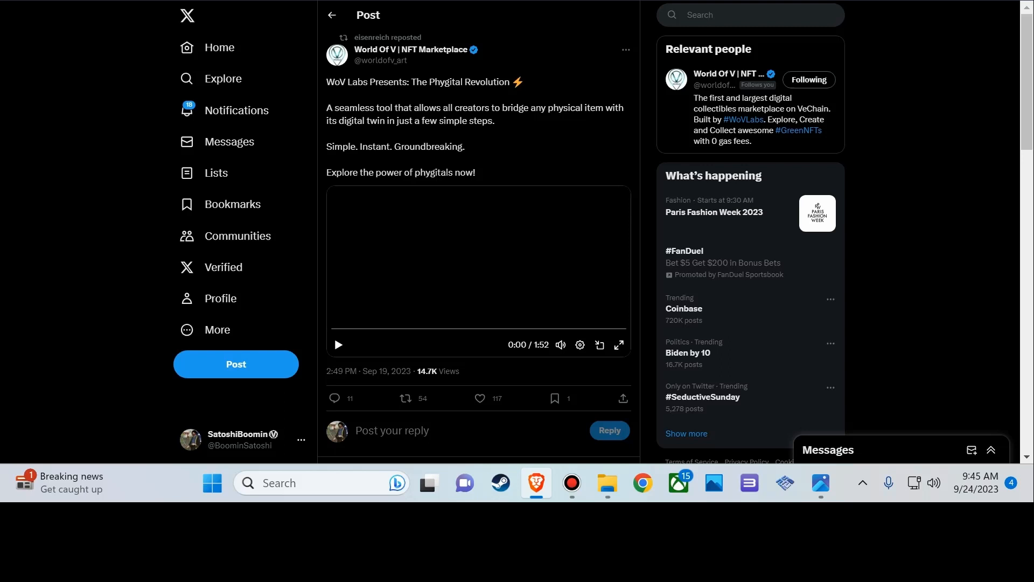
pyautogui.click(338, 344)
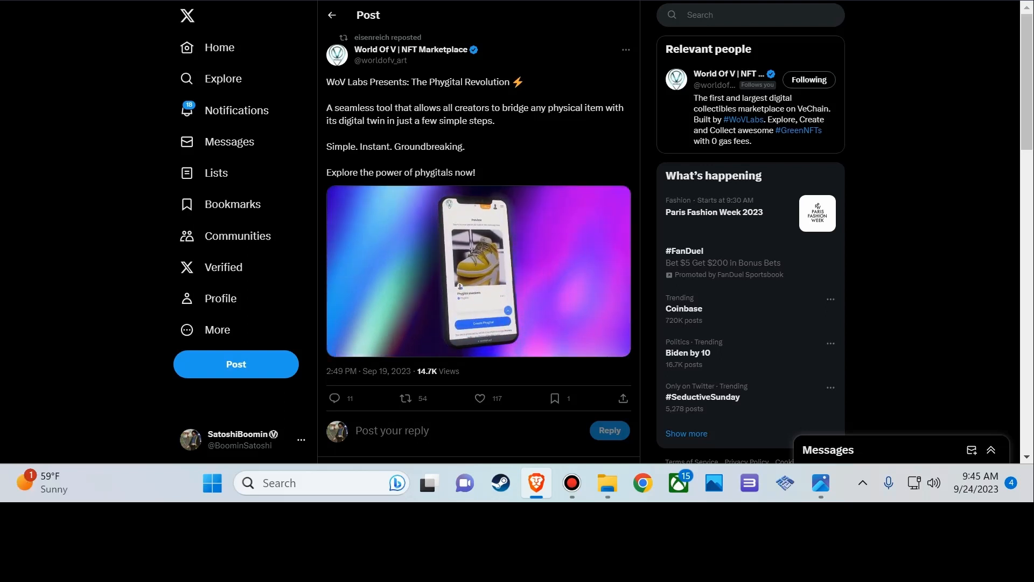
pyautogui.click(478, 271)
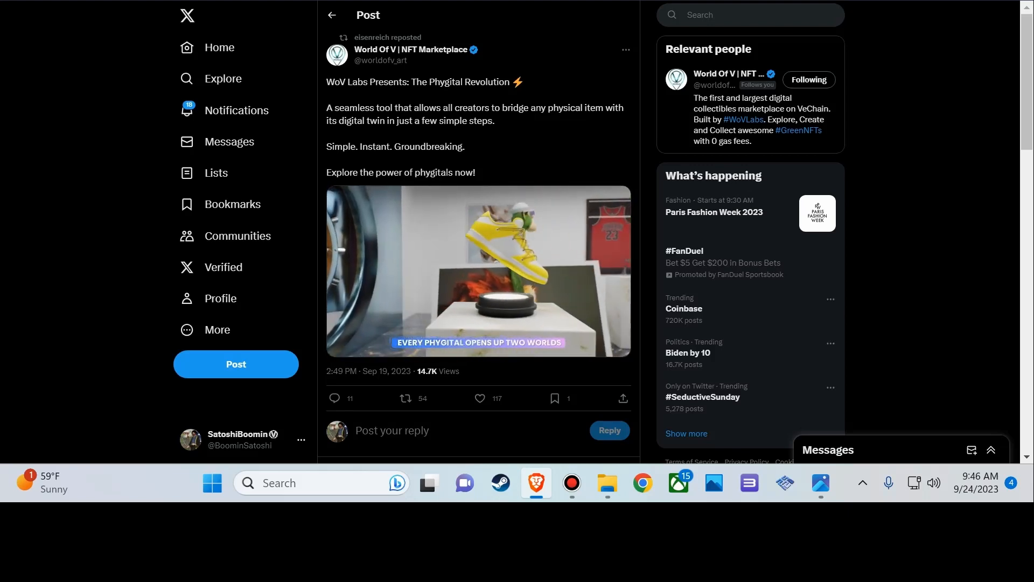
pyautogui.click(478, 270)
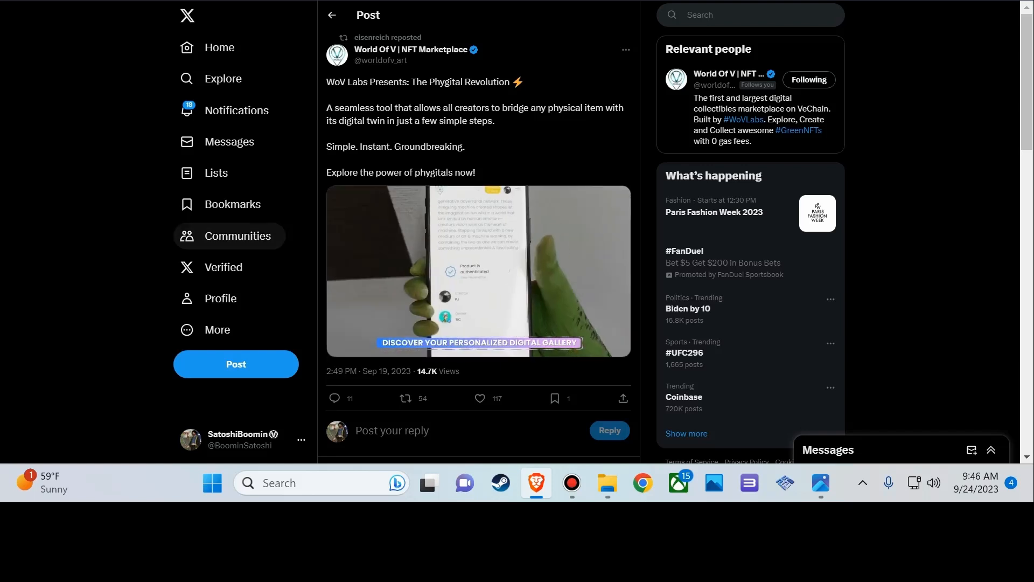
pyautogui.click(478, 271)
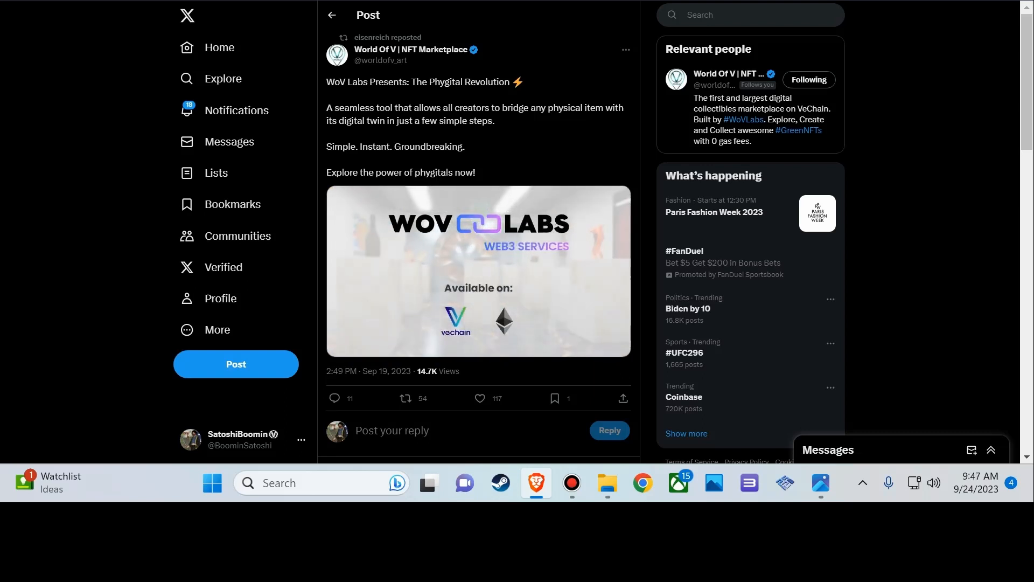
pyautogui.click(478, 271)
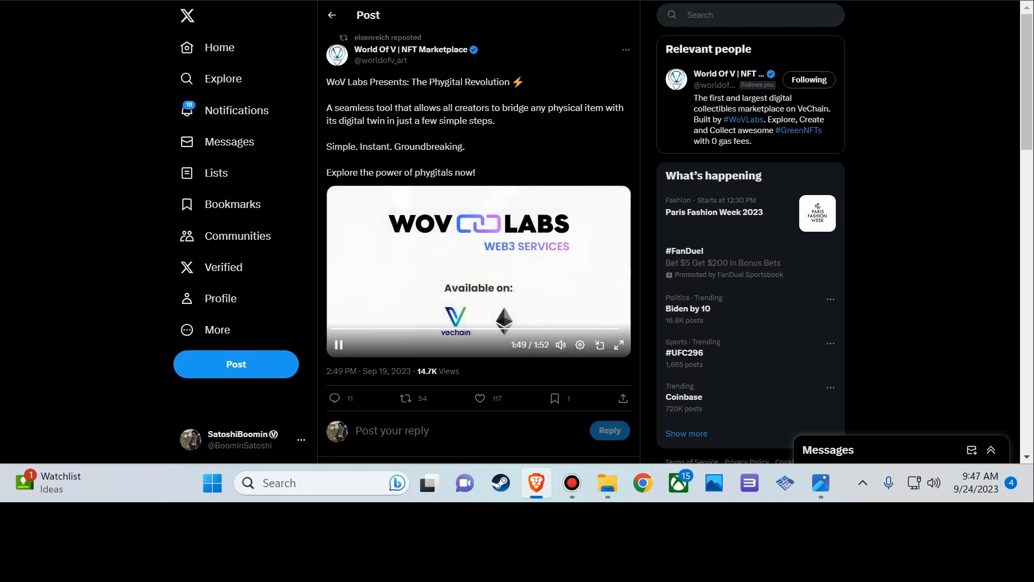
pyautogui.click(338, 344)
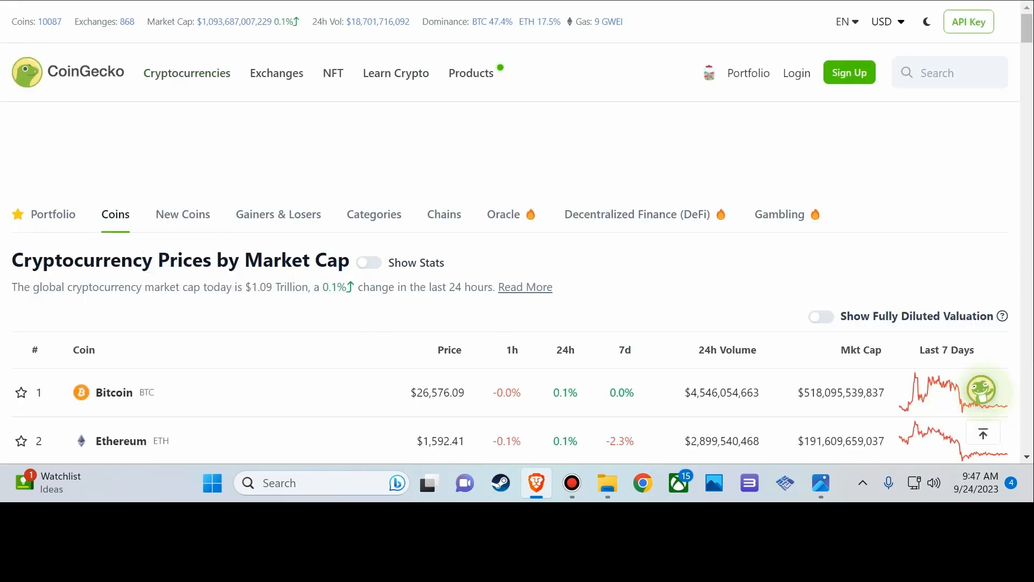
# Scroll the CoinGecko market cap table from Bitcoin down past rank 70
pyautogui.scroll(-3)
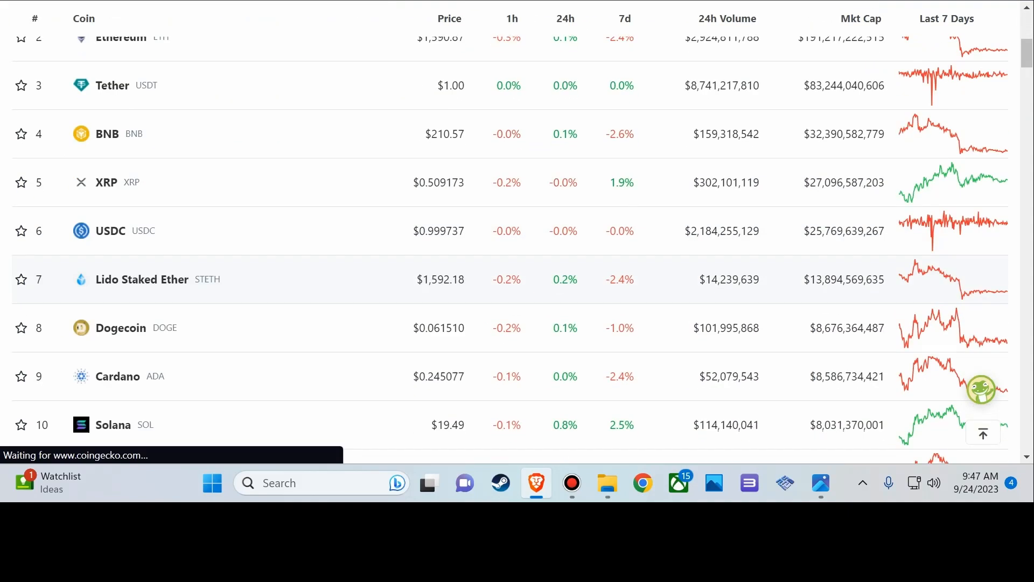
pyautogui.scroll(-3)
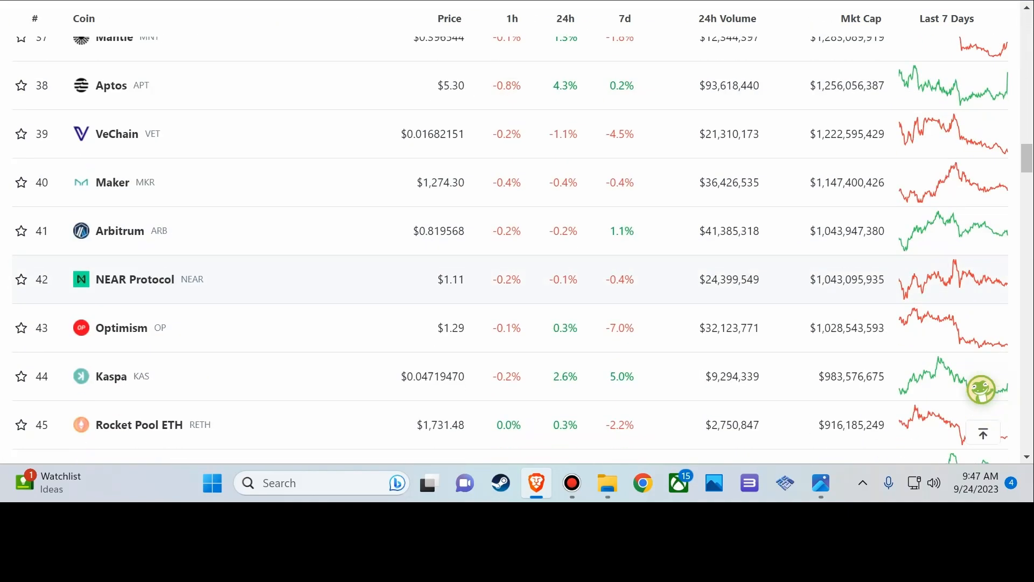
pyautogui.scroll(-3)
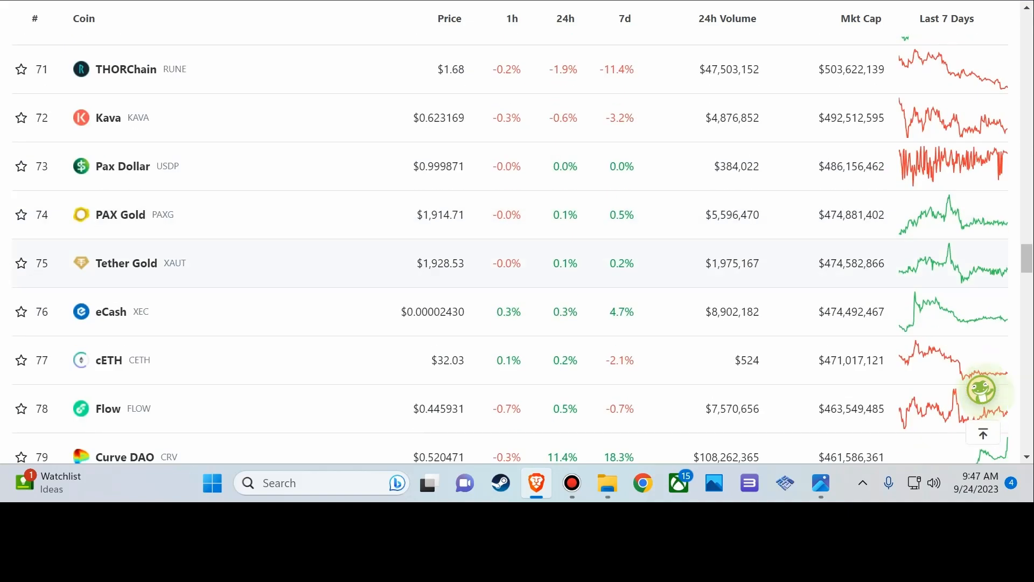
pyautogui.scroll(-3)
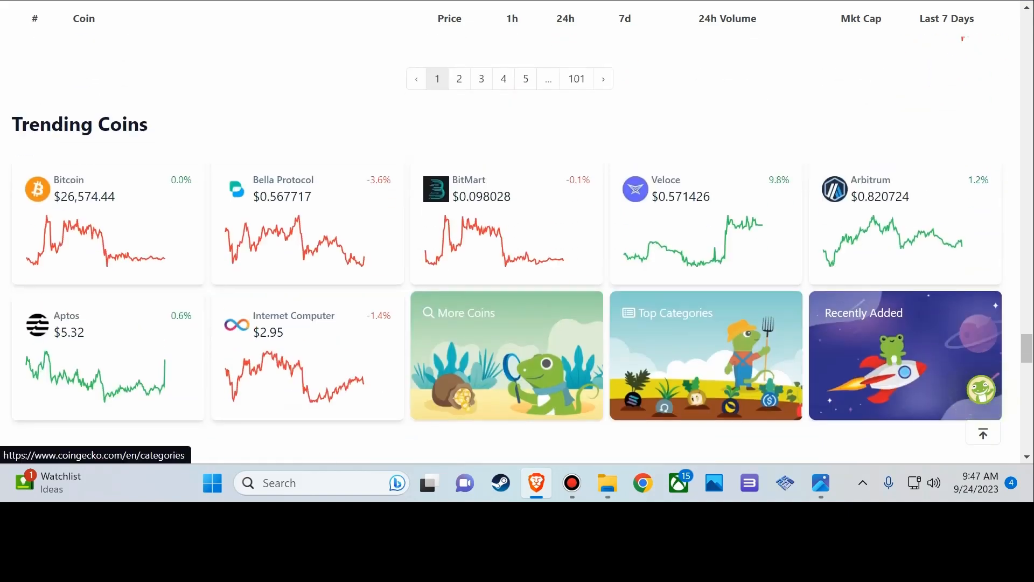
pyautogui.scroll(3)
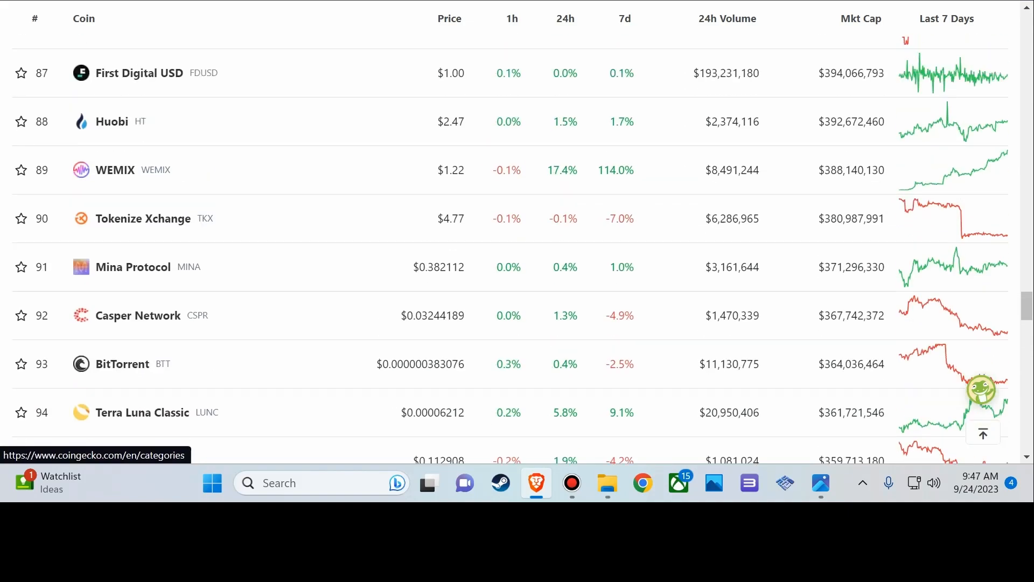
pyautogui.scroll(3)
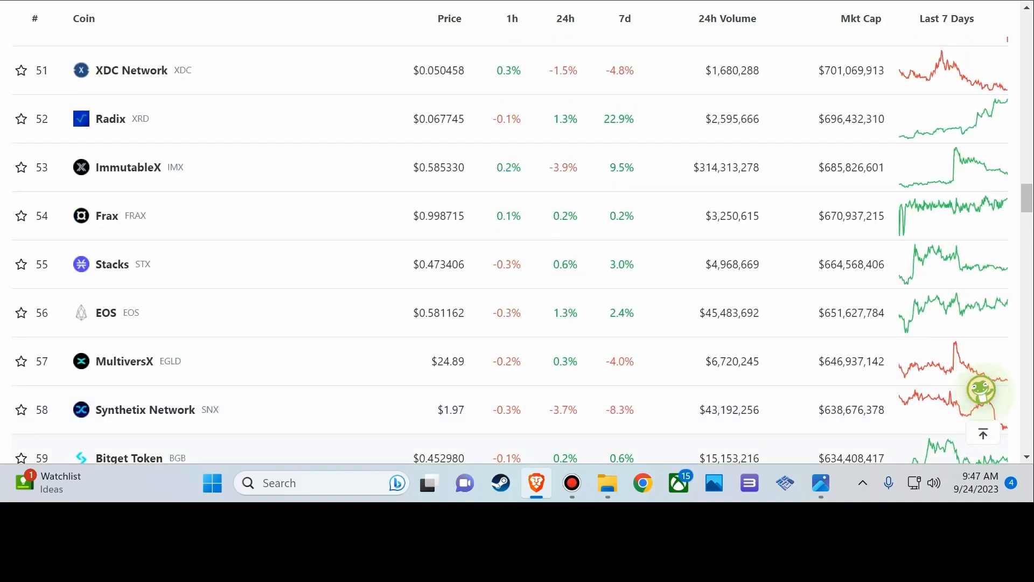
pyautogui.scroll(3)
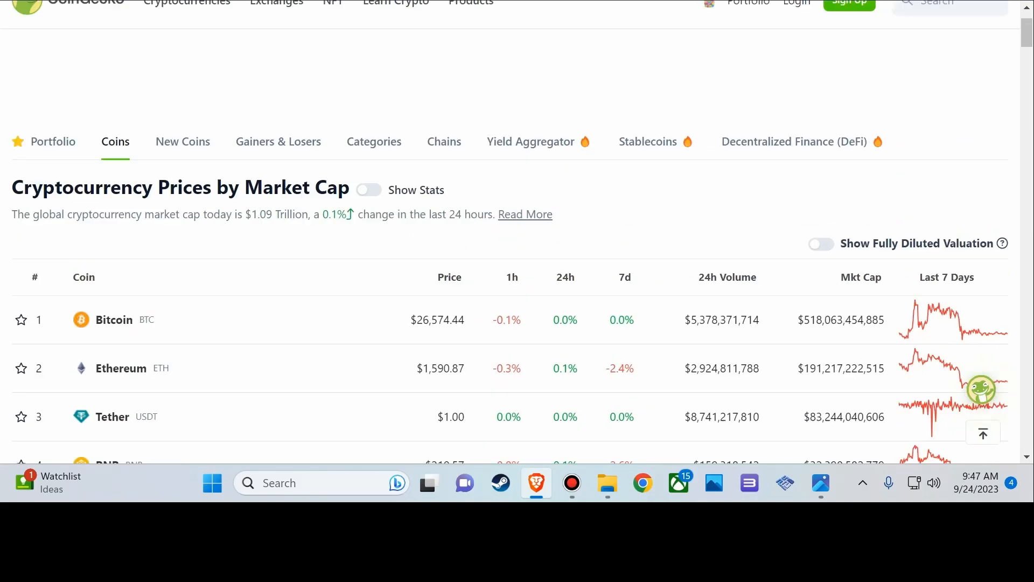
pyautogui.scroll(-3)
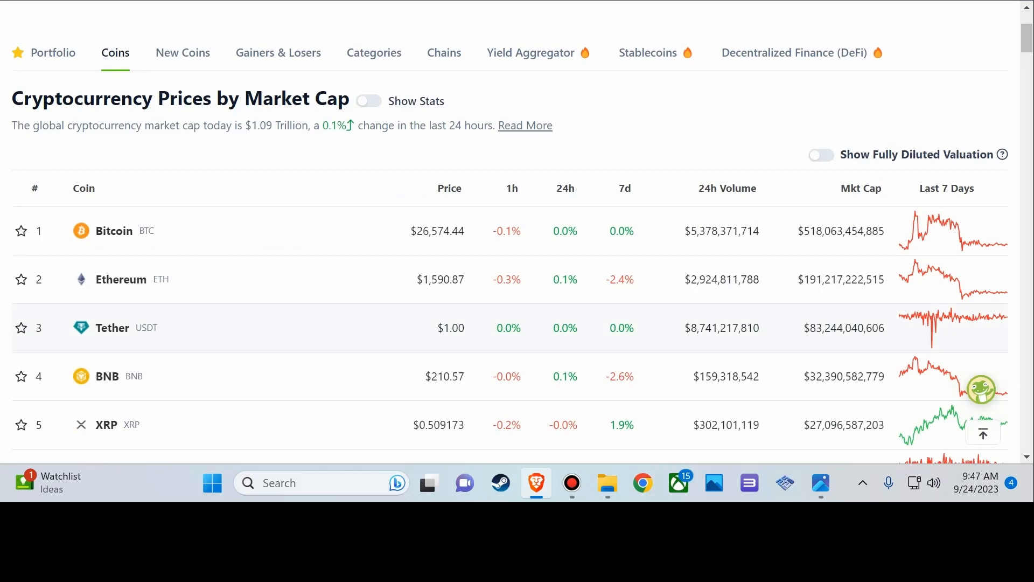
pyautogui.scroll(-3)
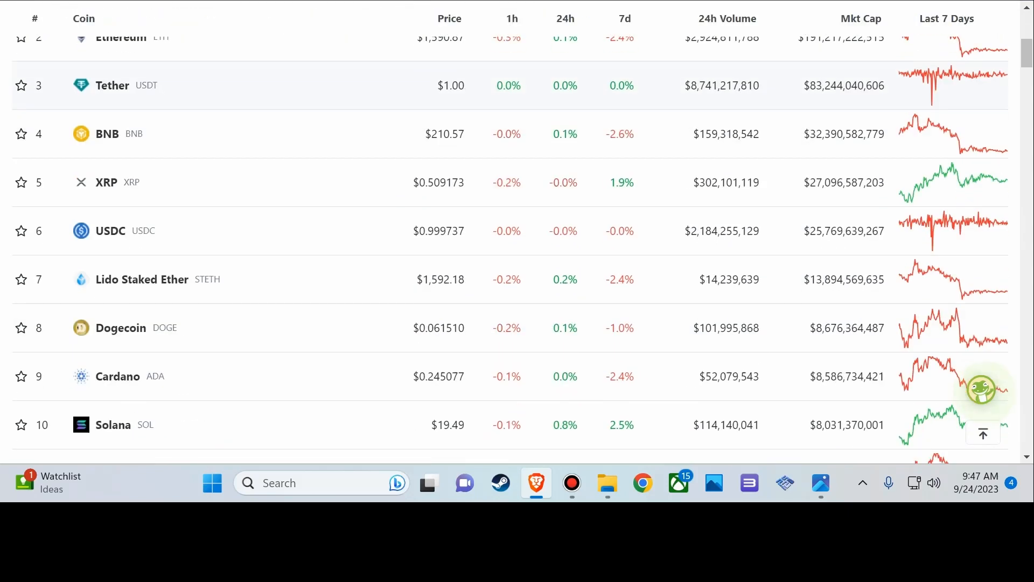
pyautogui.scroll(-3)
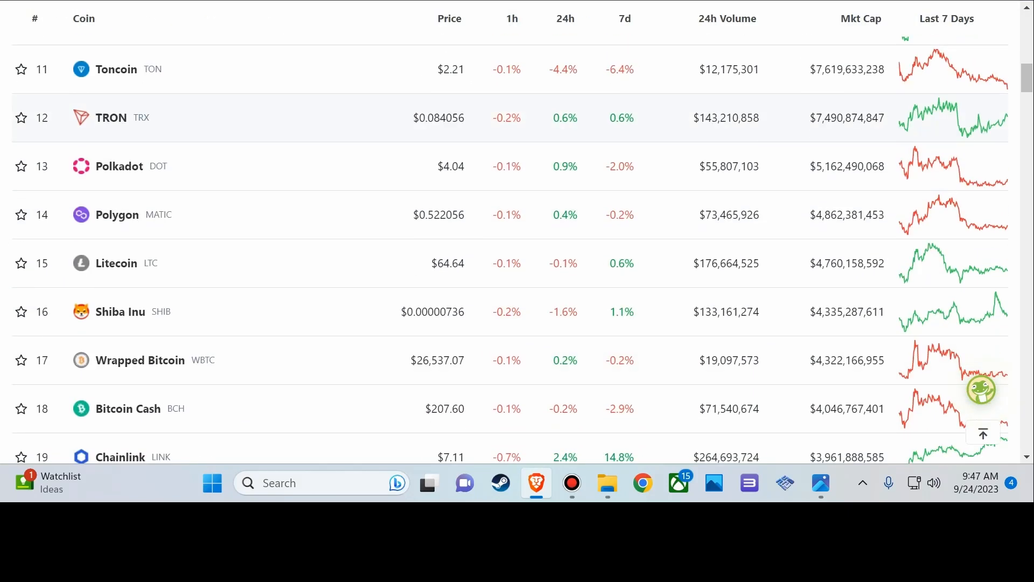
pyautogui.scroll(-3)
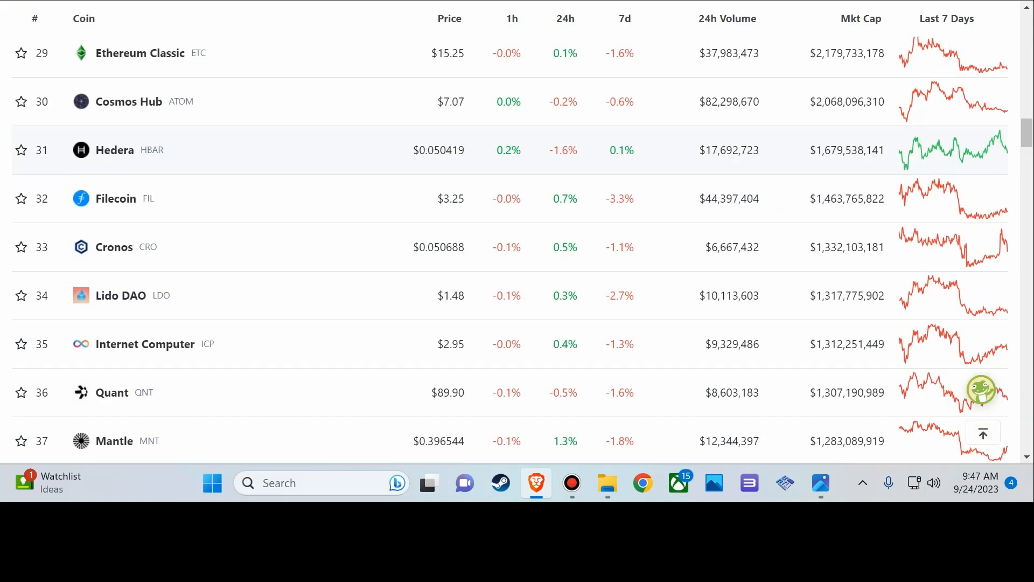
pyautogui.scroll(-3)
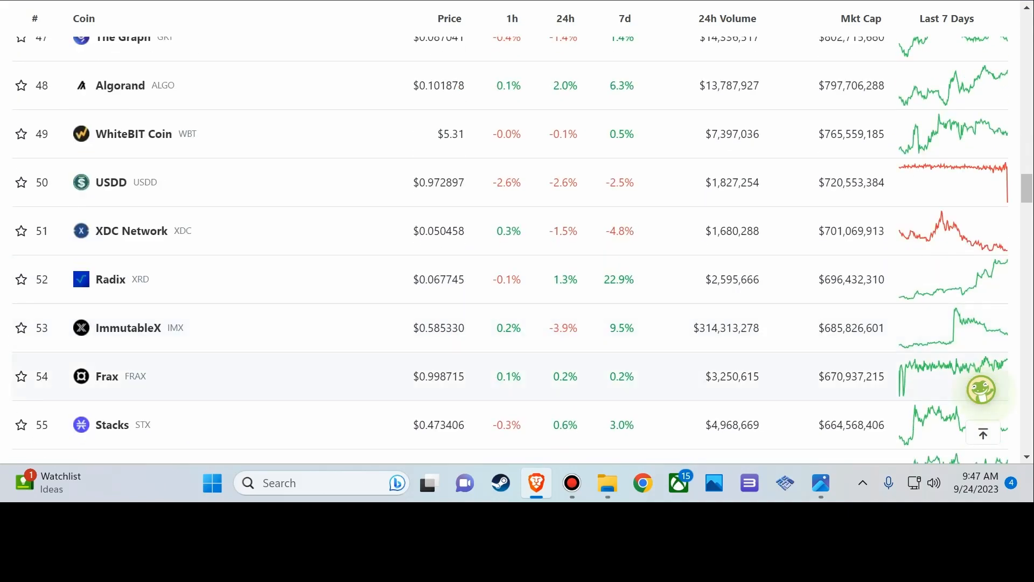
pyautogui.scroll(-3)
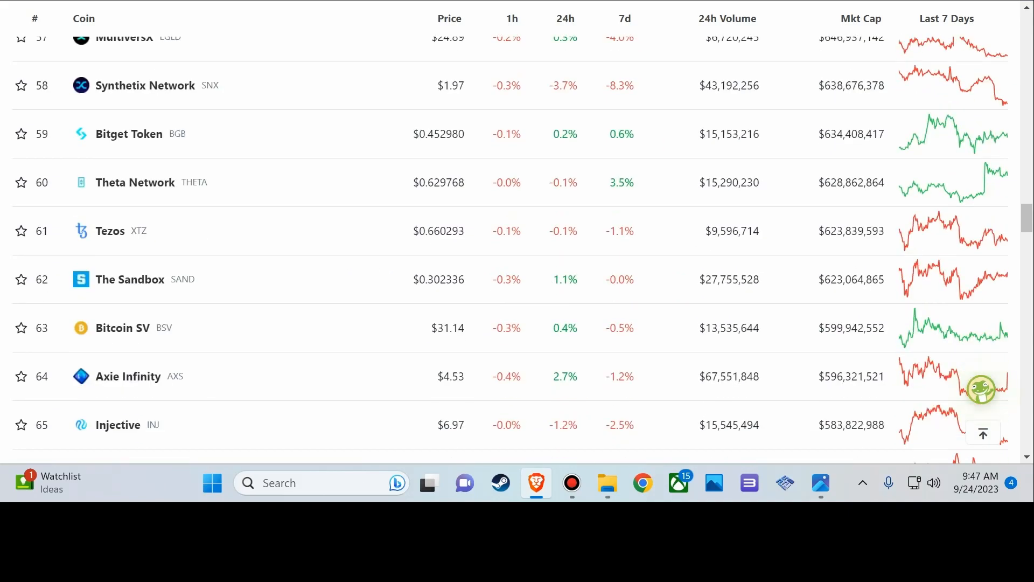
pyautogui.scroll(-3)
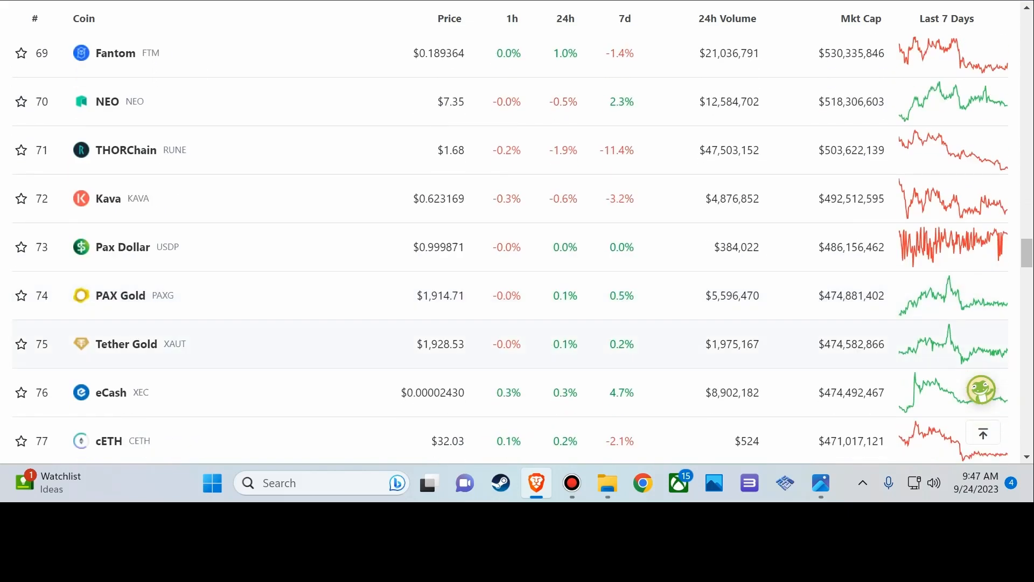